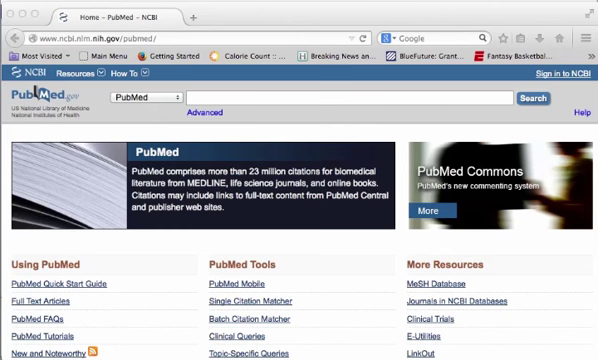
mouse_move(194, 152)
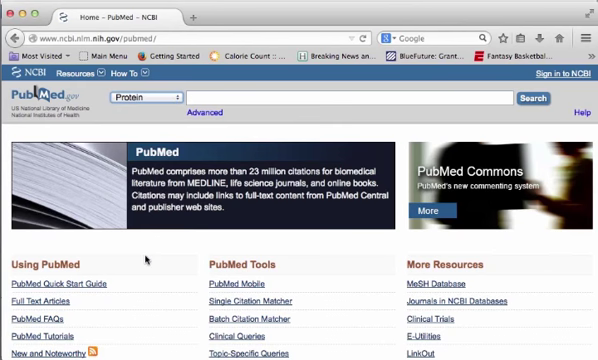
- Enter plcg as the search term for the NCBI Protein database
type("plcg1")
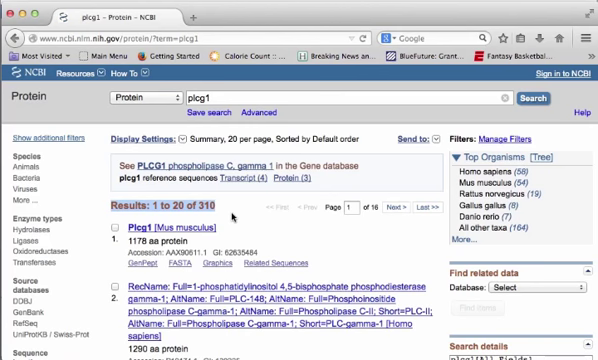
mouse_move(258, 230)
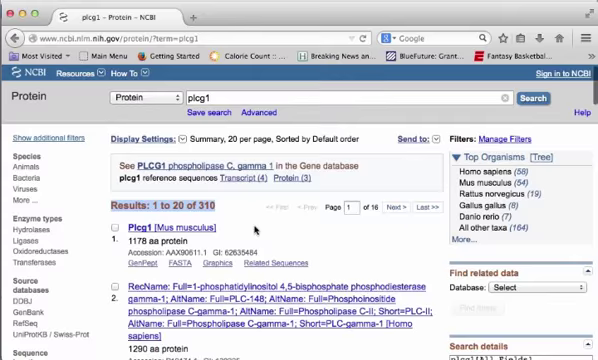
- Browse down the 310 plcg1 protein results through human, mouse and snake entries
scroll("down", 3)
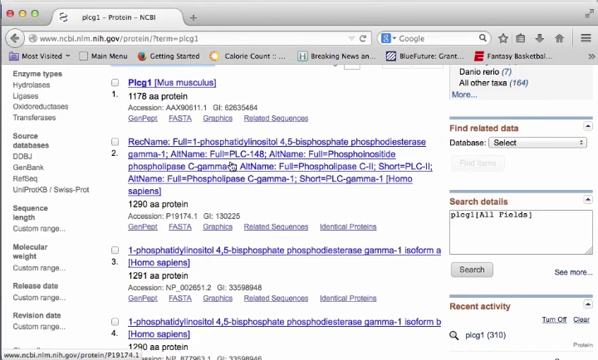
scroll("down", 3)
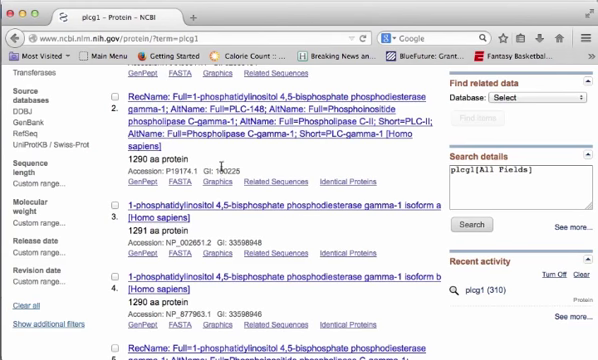
scroll("down", 3)
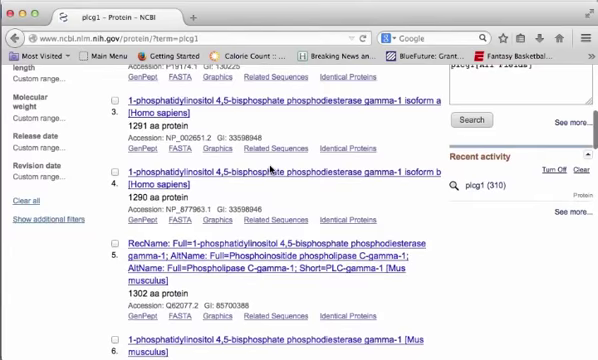
scroll("down", 3)
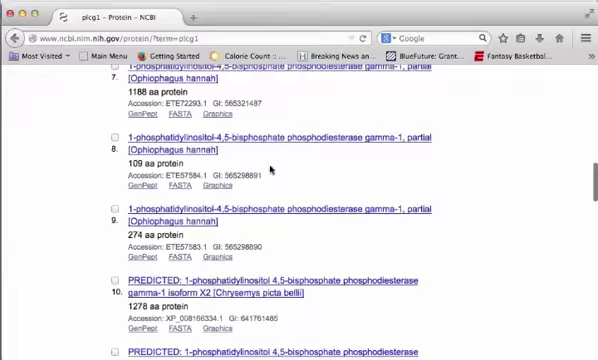
scroll("down", 3)
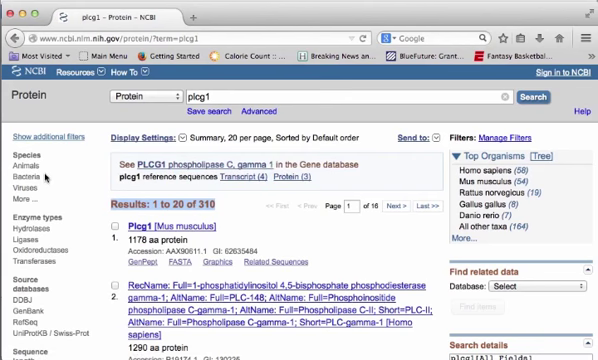
- Scroll the plcg1 results toward the Animals species filter in the sidebar
scroll("down", 3)
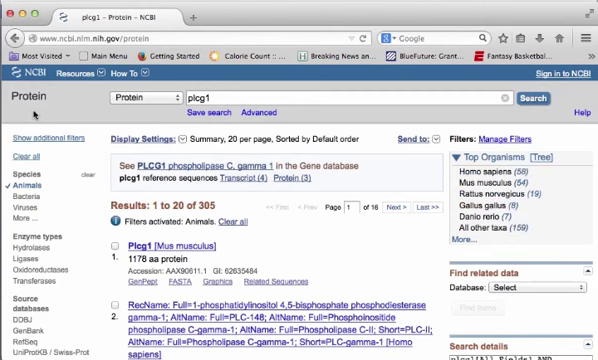
- Review the animal-filtered plcg1 results headed by Plcg1 [Mus musculus]
scroll("down", 3)
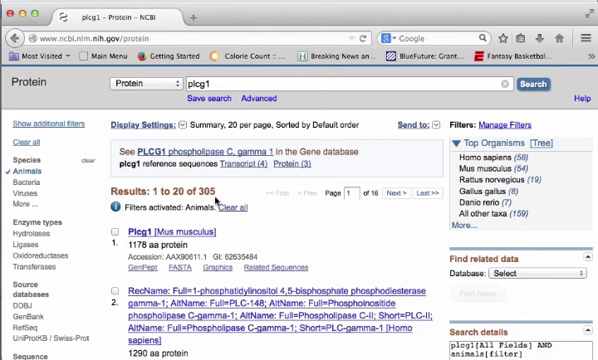
scroll("down", 3)
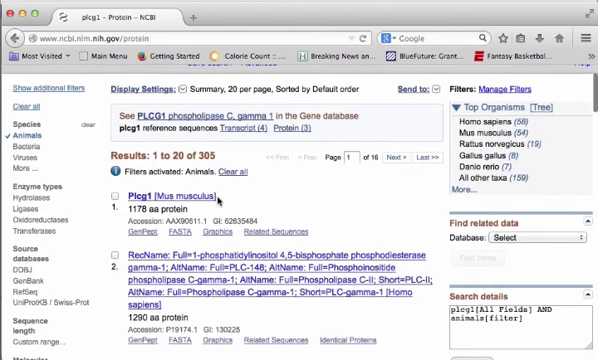
mouse_move(528, 114)
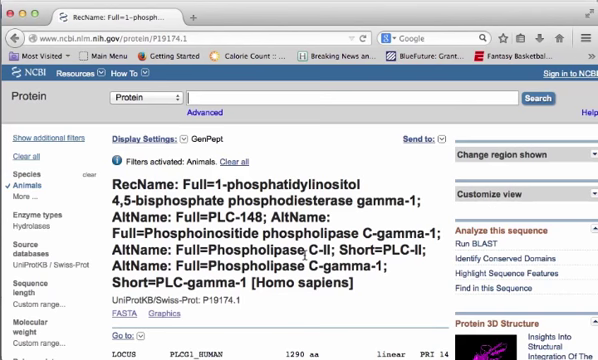
- Move down the P19174.1 PLCG1 record to its LOCUS, DEFINITION and ACCESSION lines
scroll("down", 3)
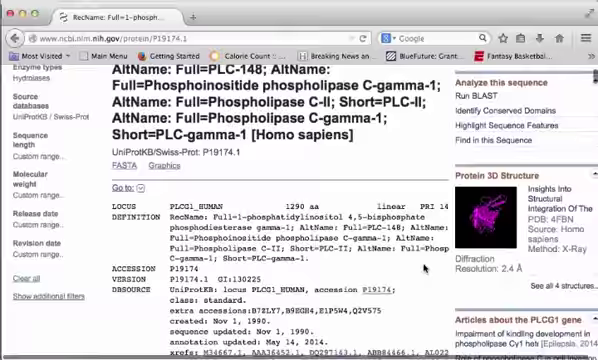
scroll("down", 3)
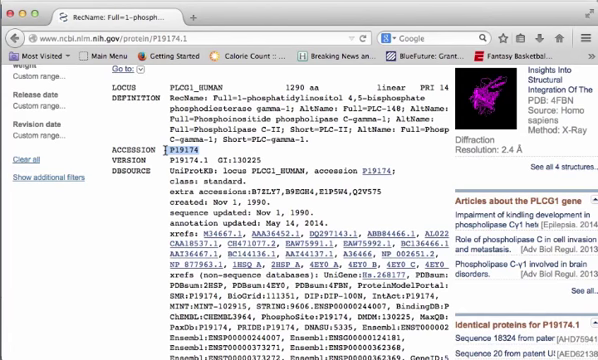
- Highlight the annotation update date and continue to the DBSOURCE InterPro cross-references and KEYWORDS
scroll("down", 3)
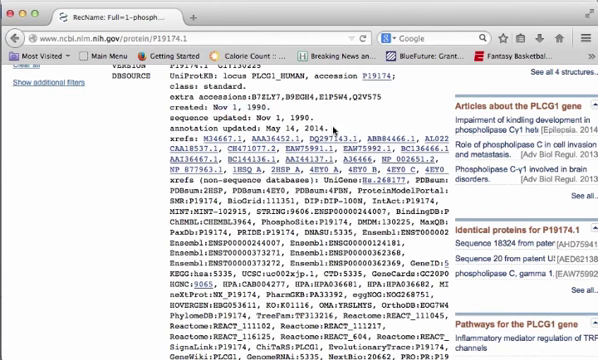
double_click(286, 128)
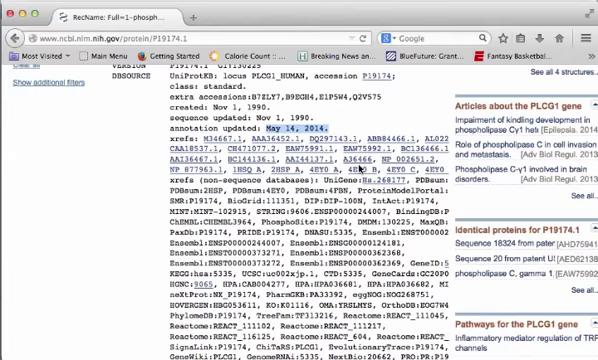
scroll("down", 3)
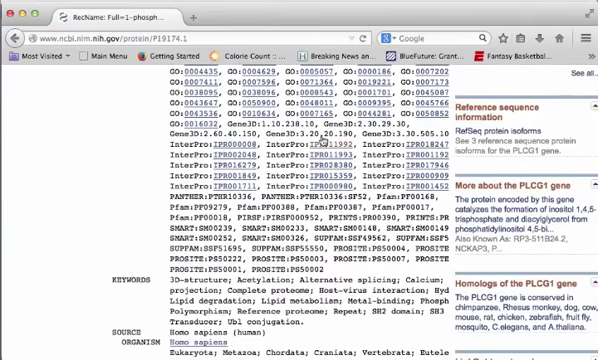
- Continue down the record to the SOURCE, ORGANISM lineage and REFERENCE 1 sections
scroll("down", 3)
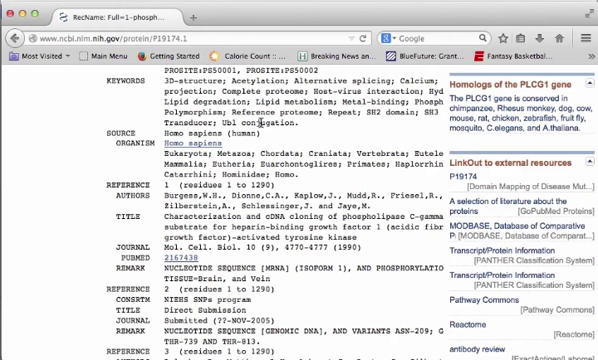
scroll("down", 3)
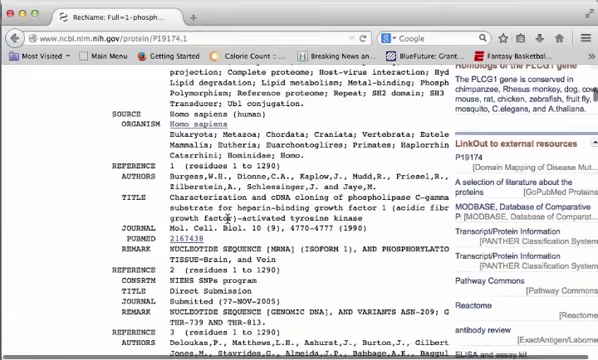
- Read past the phospholipase C-gamma cloning reference to REFERENCE 2 and 3 entries
scroll("down", 3)
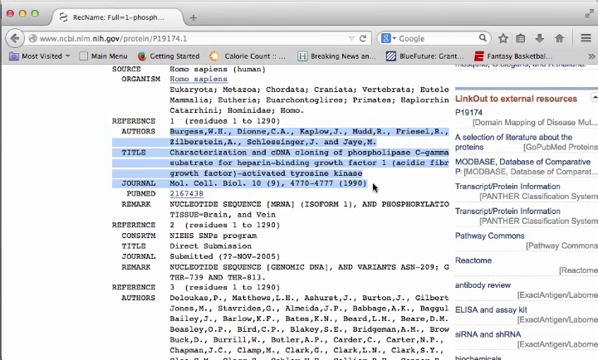
scroll("down", 3)
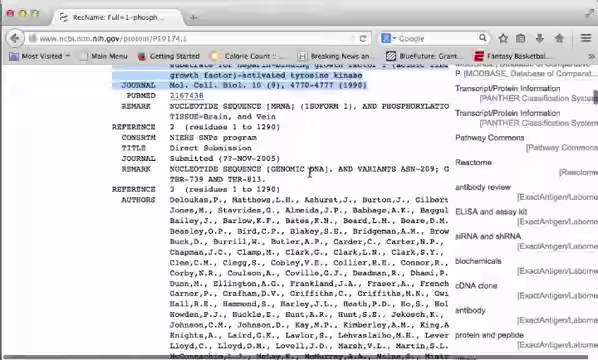
scroll("down", 3)
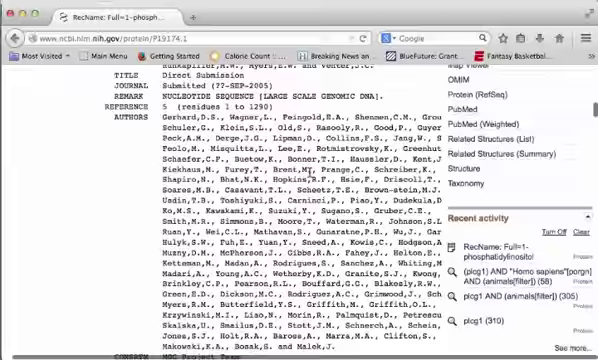
scroll("down", 3)
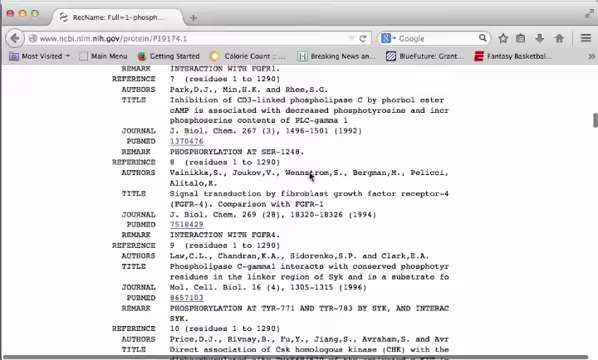
scroll("down", 3)
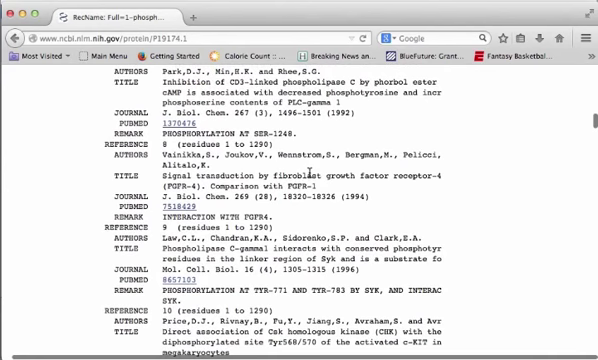
scroll("down", 3)
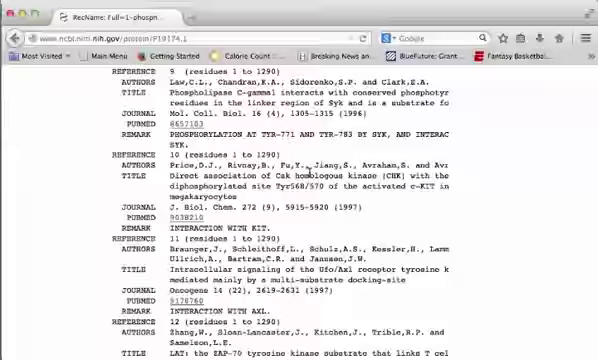
scroll("down", 3)
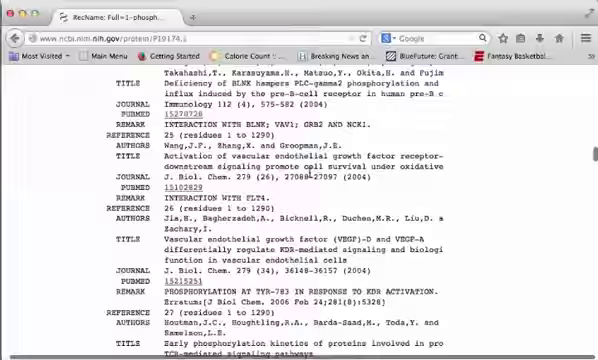
scroll("down", 3)
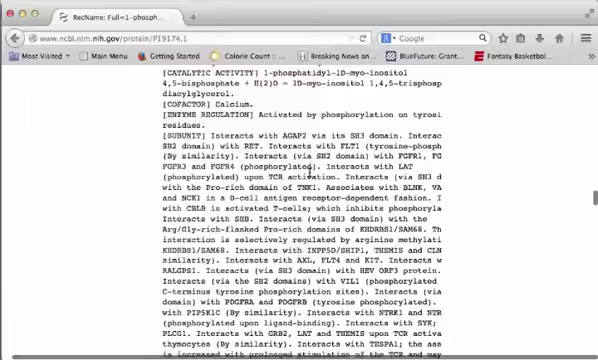
scroll("up", 3)
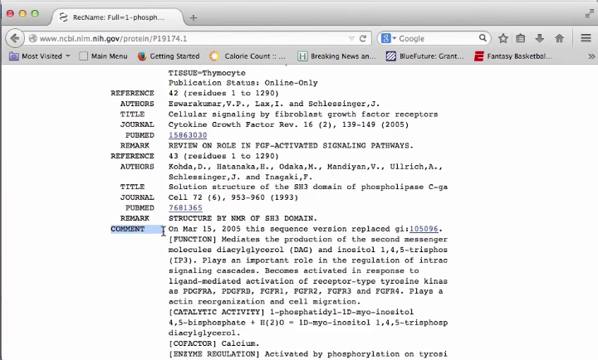
scroll("down", 3)
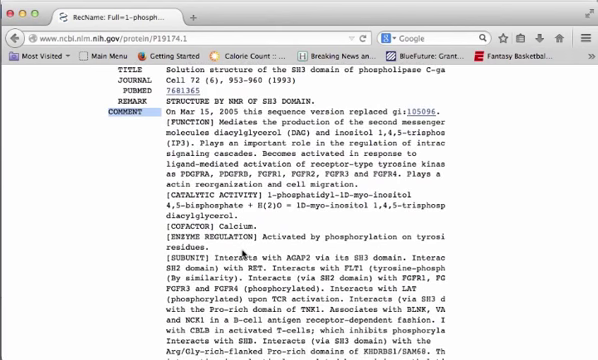
scroll("down", 3)
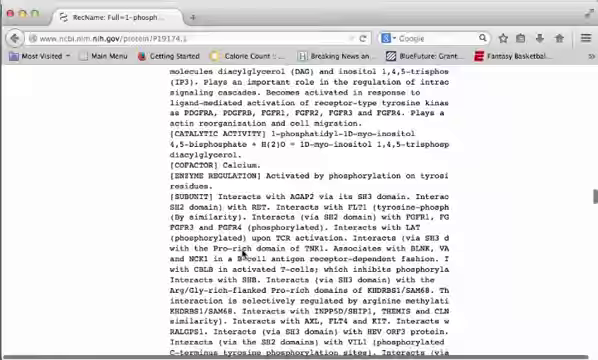
scroll("down", 3)
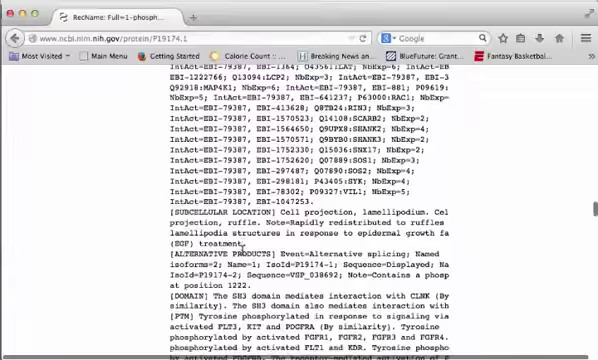
scroll("down", 3)
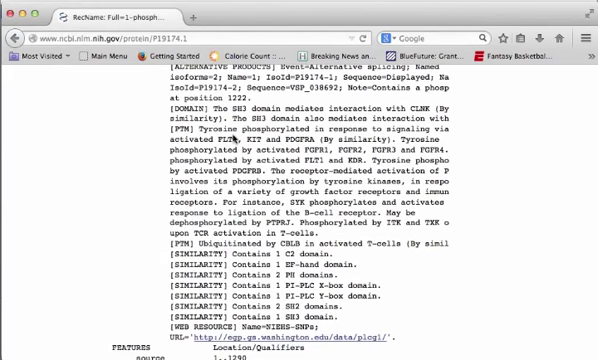
scroll("down", 3)
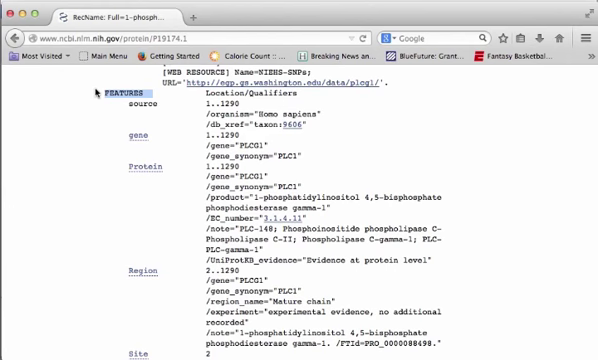
scroll("down", 3)
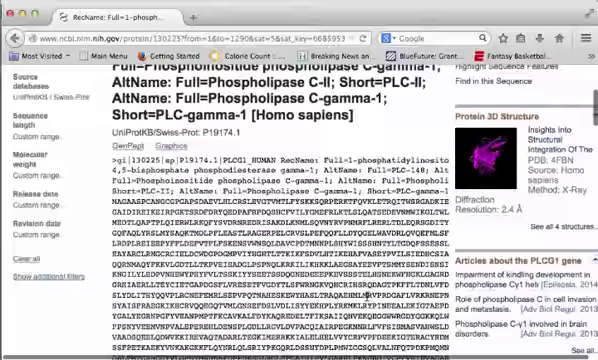
- Scroll to the Features section showing the PLCG1 phosphotyrosine Site annotations
scroll("down", 3)
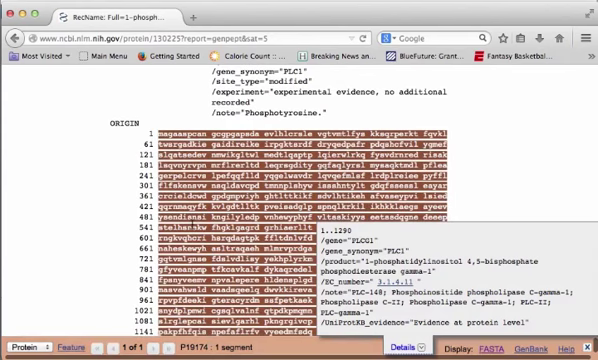
scroll("down", 3)
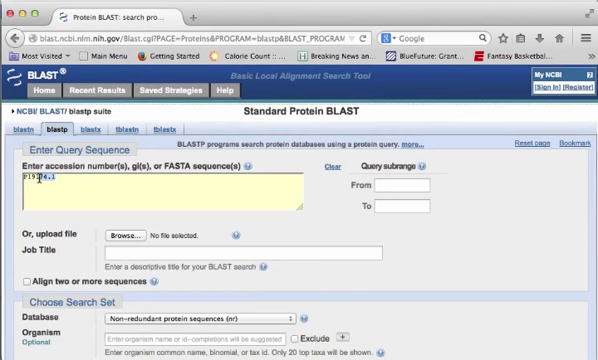
- Move down the blastp form past the PLCG1 query to the search set options
scroll("down", 3)
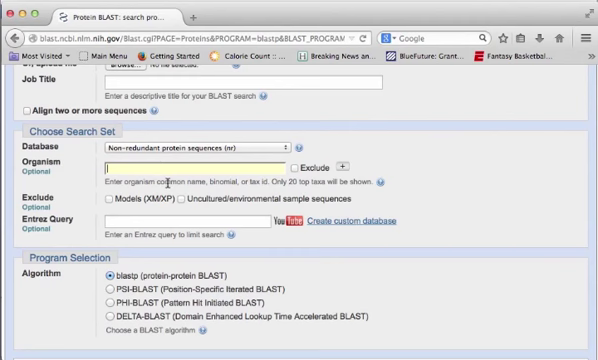
- Limit the BLAST organism set to Homo sapiens, zebrafish and western clawed frog
type("homo")
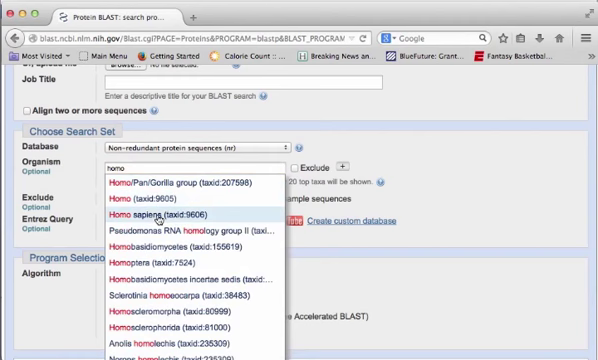
left_click(160, 198)
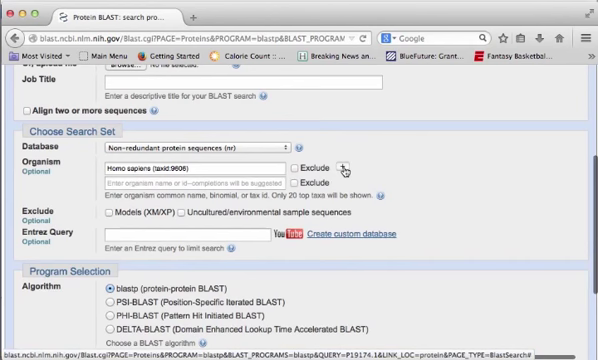
type("zebra fish (taxid:7955")
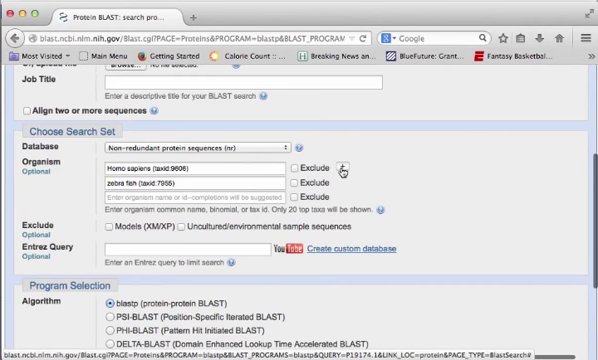
type("frog (taxid:8364")
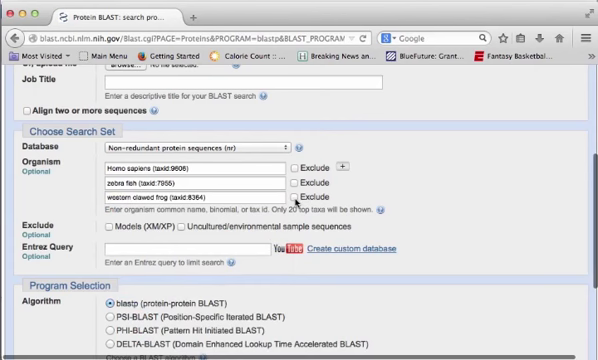
left_click(288, 198)
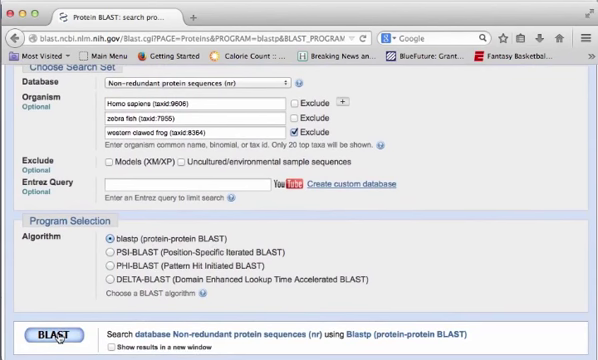
- Submit the blastp search for the P19174 (PLCG1) query against nr
left_click(48, 332)
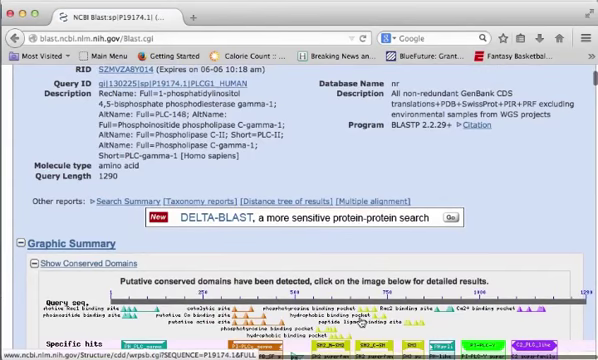
scroll("down", 3)
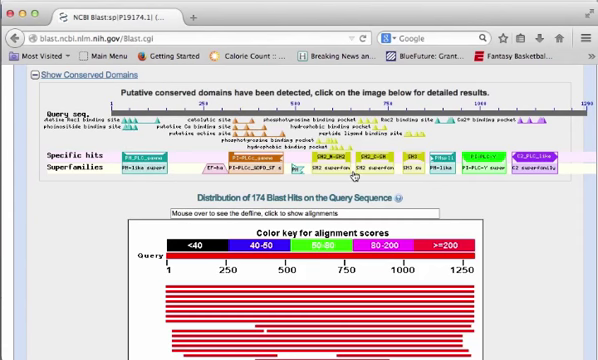
scroll("down", 3)
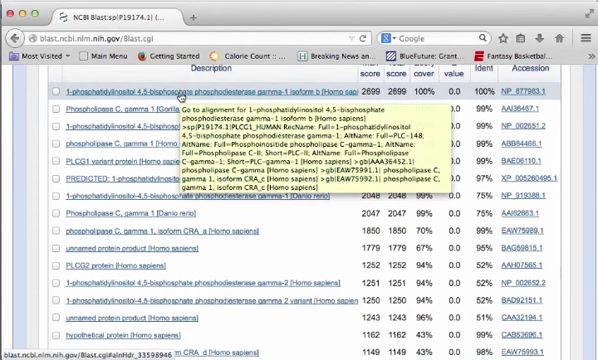
scroll("down", 3)
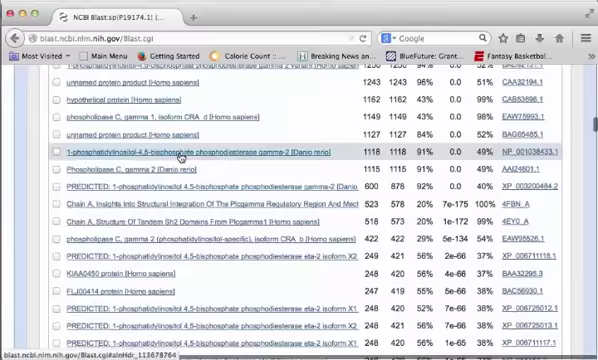
scroll("down", 3)
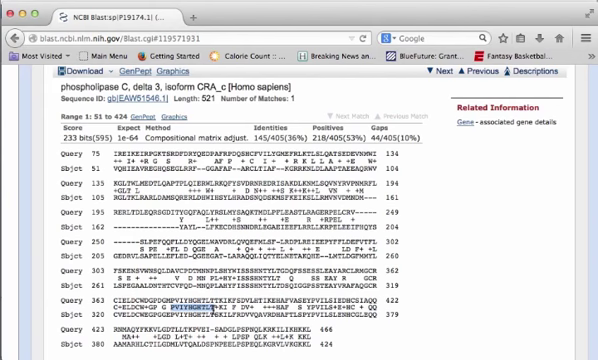
- Scroll the BLAST results toward the phospholipase C gamma 1 isoform CRA_c alignment
scroll("down", 3)
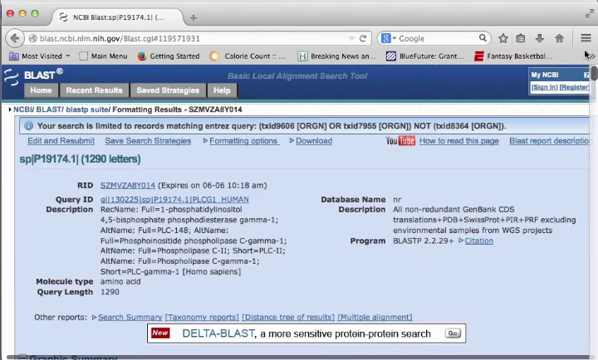
- Scroll through the BLAST report for PLCG1_HUMAN toward the conserved domain links
scroll("down", 3)
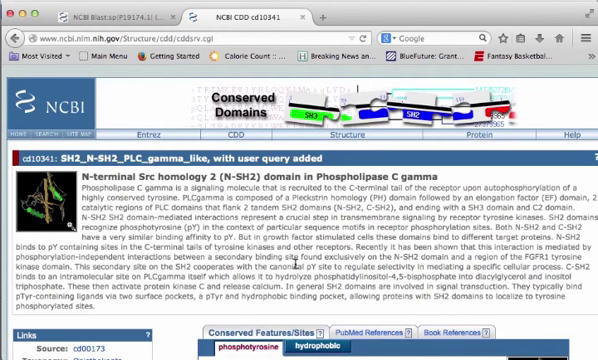
- Scroll down the cd10341 SH2 domain record through its hierarchy and description sections
scroll("down", 3)
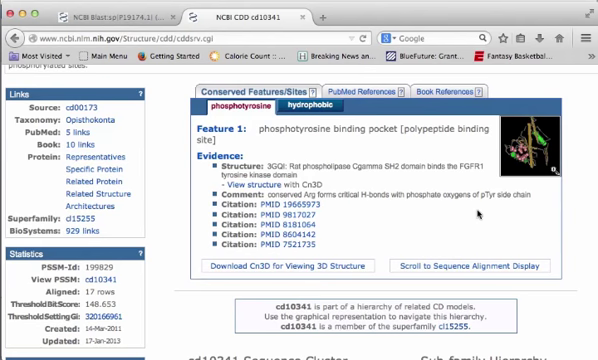
scroll("down", 3)
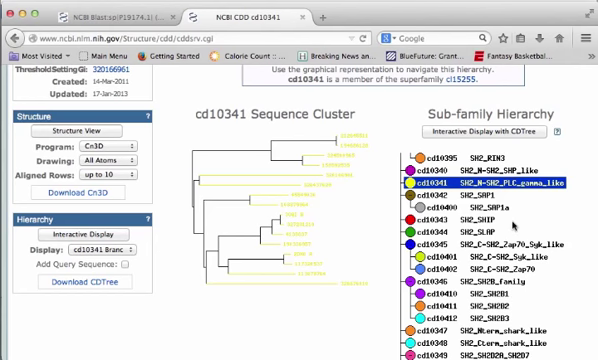
scroll("down", 3)
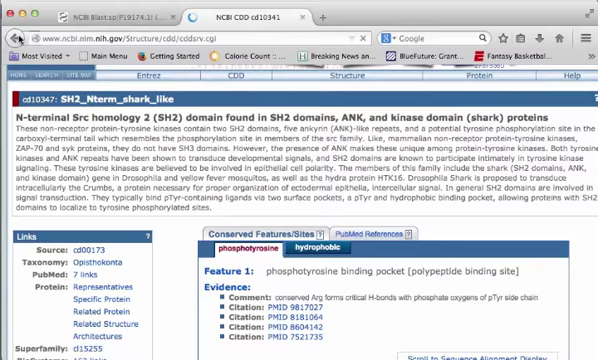
- Scroll the SH2_Nterm_shark_like record to its binding pocket feature, evidence and statistics
scroll("down", 3)
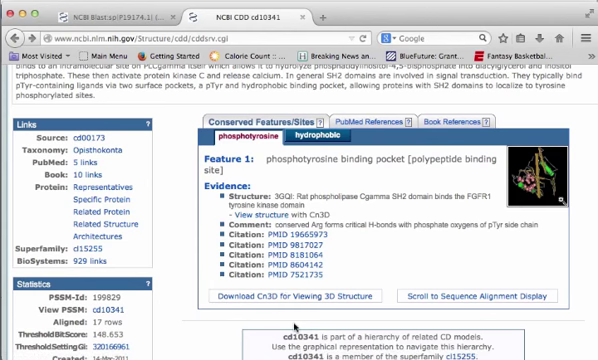
mouse_move(284, 316)
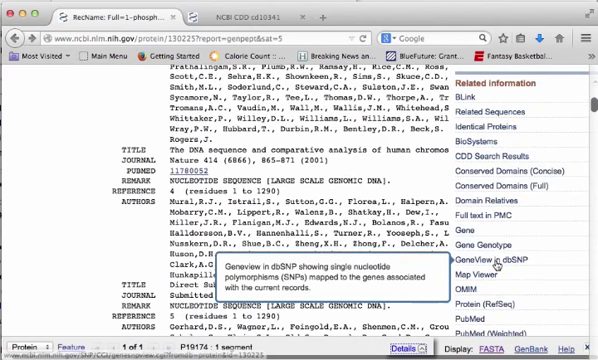
- Scroll the PLCG1 protein record down through its references to the external LinkOut resources
scroll("down", 3)
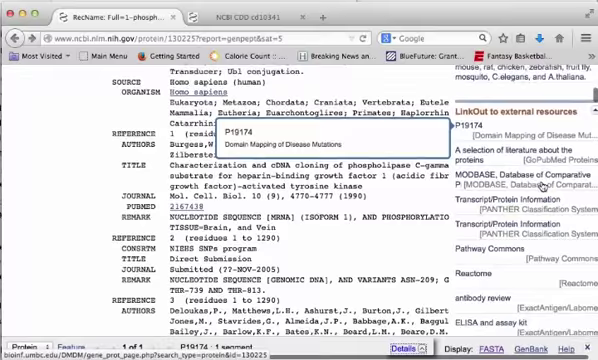
scroll("down", 3)
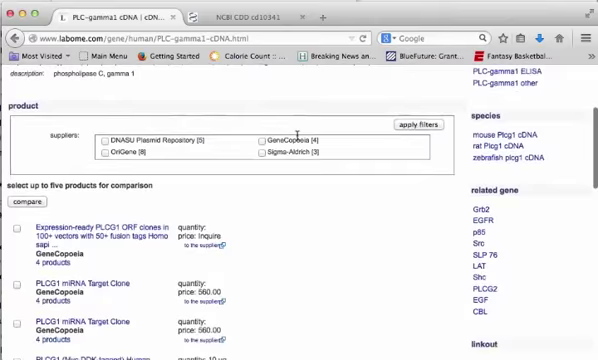
- Scroll through the Labome PLC-gamma1 cDNA clone listings from different suppliers
scroll("down", 3)
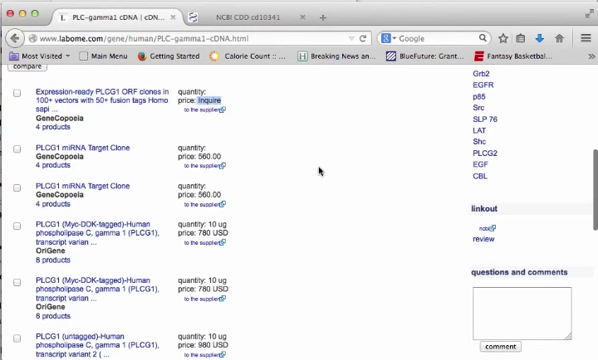
scroll("down", 3)
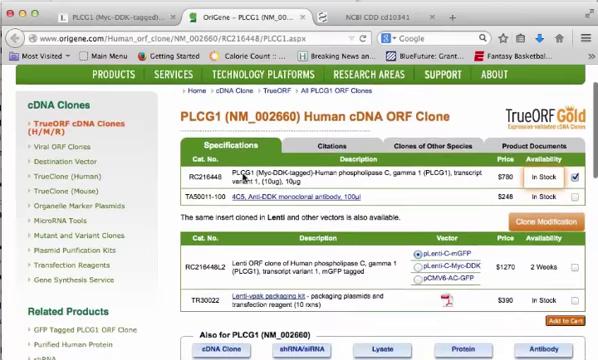
- Scroll the OriGene PLCG1 cDNA ORF clone page down to its TrueORF sequence details
scroll("down", 3)
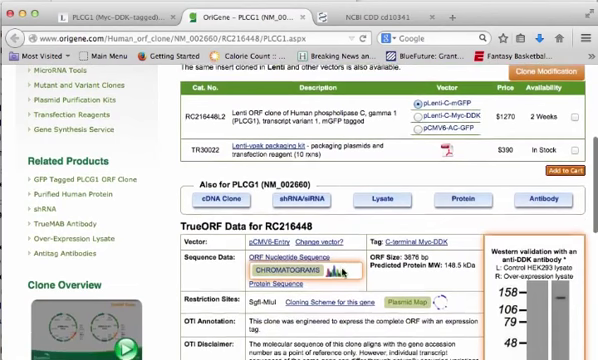
scroll("down", 3)
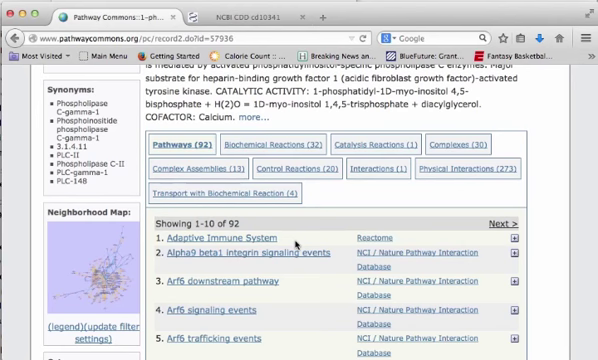
- Scroll through the Pathway Commons list of 92 pathways involving phospholipase C-gamma
scroll("down", 3)
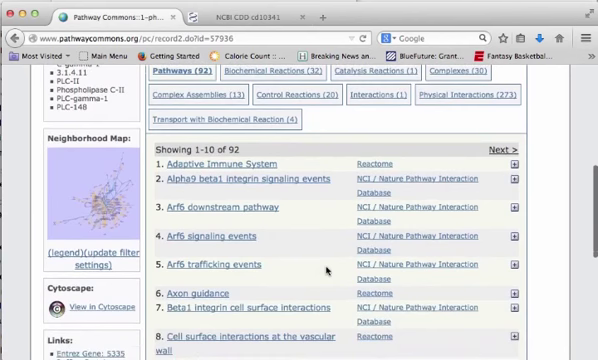
scroll("down", 3)
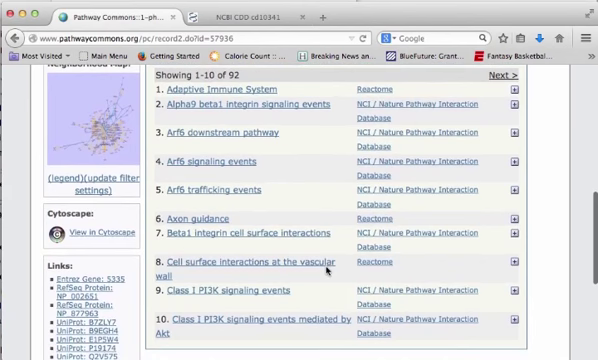
mouse_move(368, 122)
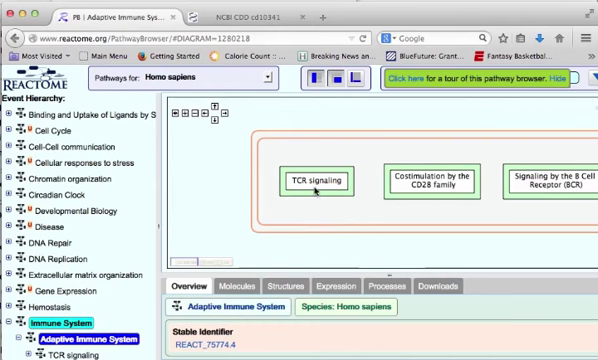
- Open the TCR signaling subpathway showing the MHC class II:TCR:CD4 complex diagram
left_click(316, 180)
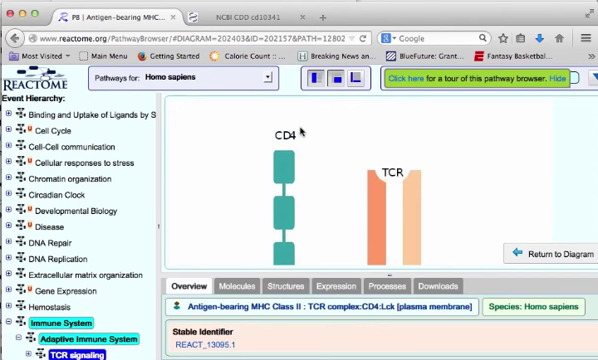
mouse_move(304, 132)
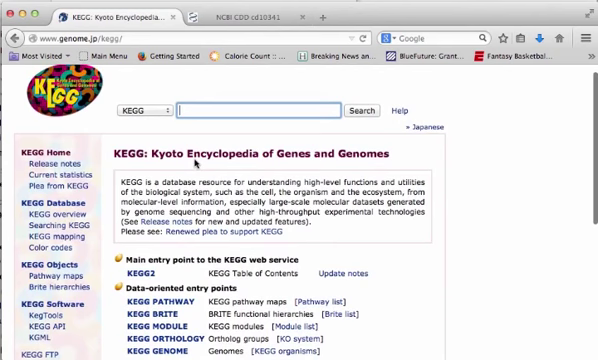
- Scroll the KEGG home page to reveal its database entry points and search box
scroll("down", 3)
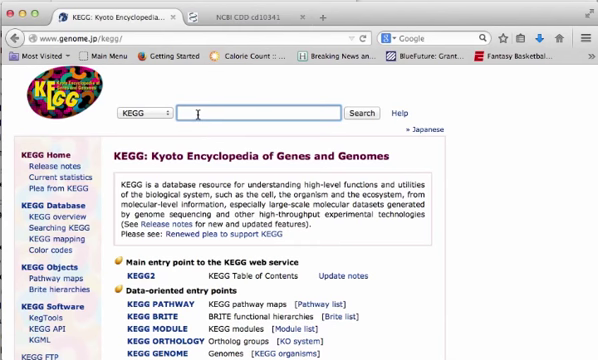
type("plcg1")
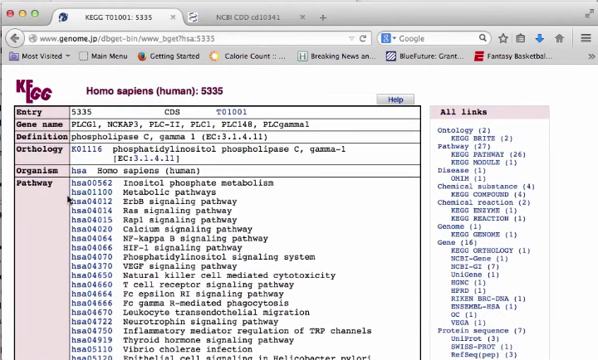
- From the hsa:5335 PLCG1 entry, open pathway hsa00562 Inositol phosphate metabolism
scroll("down", 3)
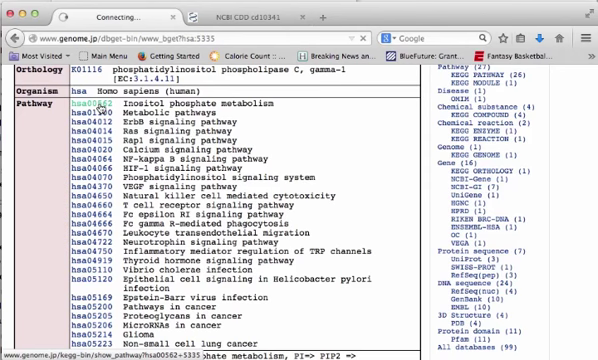
left_click(82, 96)
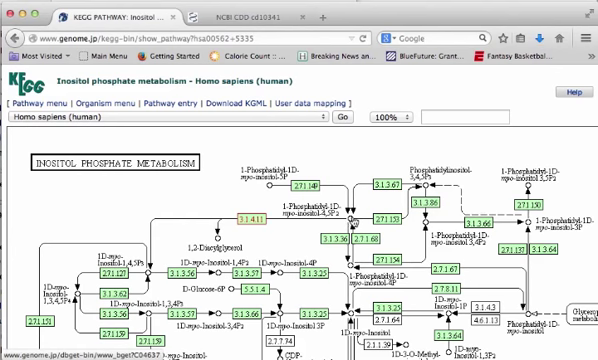
- Select an element on the inositol phosphate metabolism map, heading toward hsa04012 ErbB signaling
left_click(352, 224)
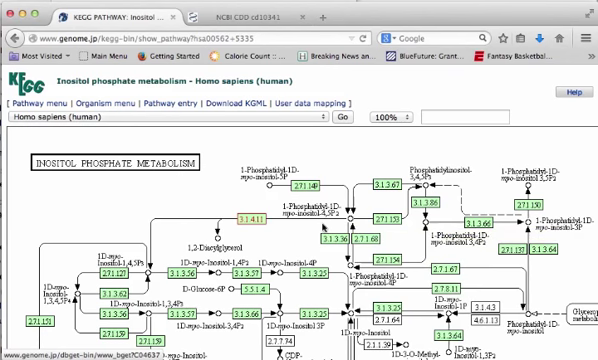
mouse_move(204, 246)
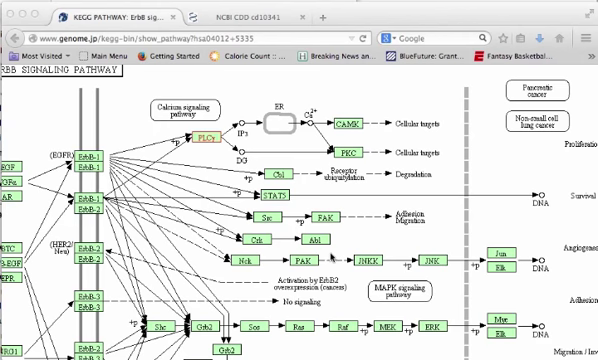
mouse_move(332, 256)
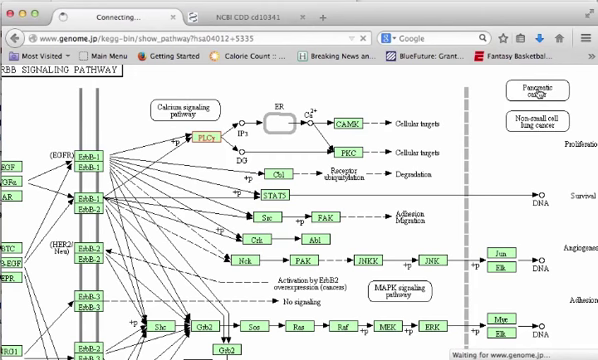
- Follow the Pancreatic cancer box on the ErbB map to the human pancreatic cancer pathway
left_click(532, 92)
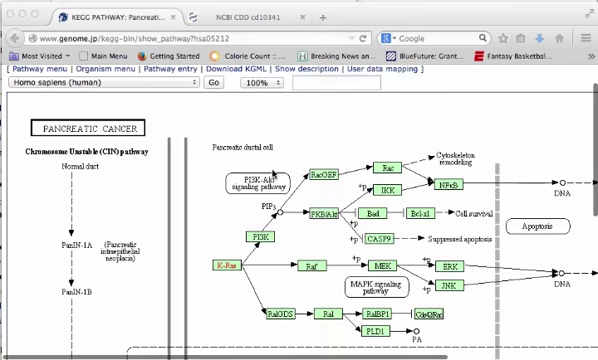
- Scroll the pancreatic cancer map toward the MEK box for the MAP2K1 gene entry
scroll("down", 3)
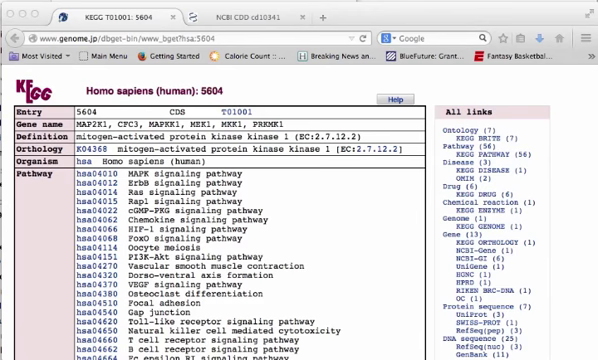
scroll("down", 3)
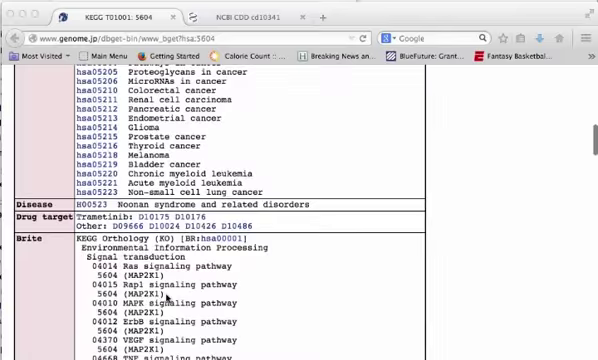
scroll("down", 3)
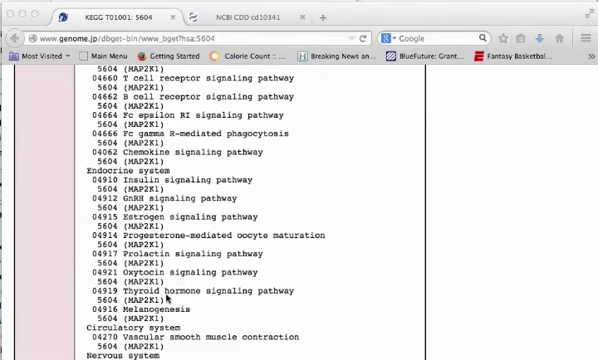